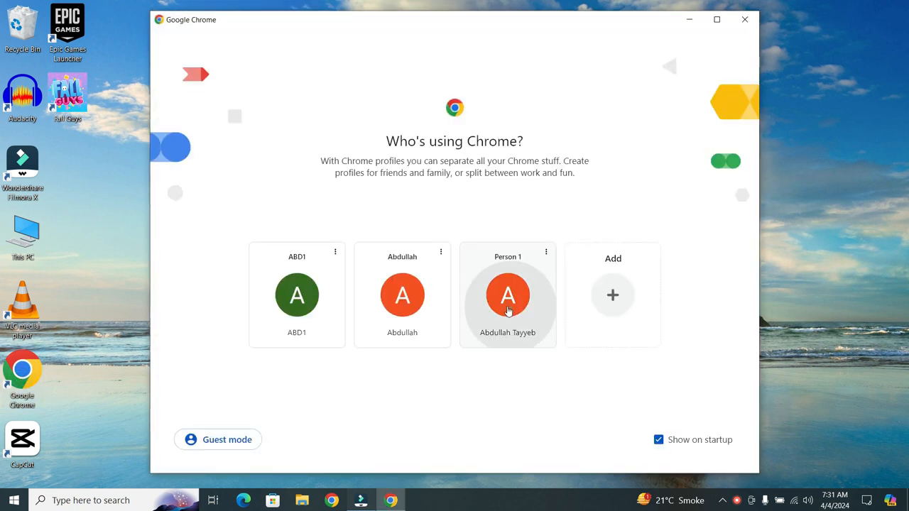
Launch Chrome on the Person 1 profile and open the three-dot browser menu
click(507, 295)
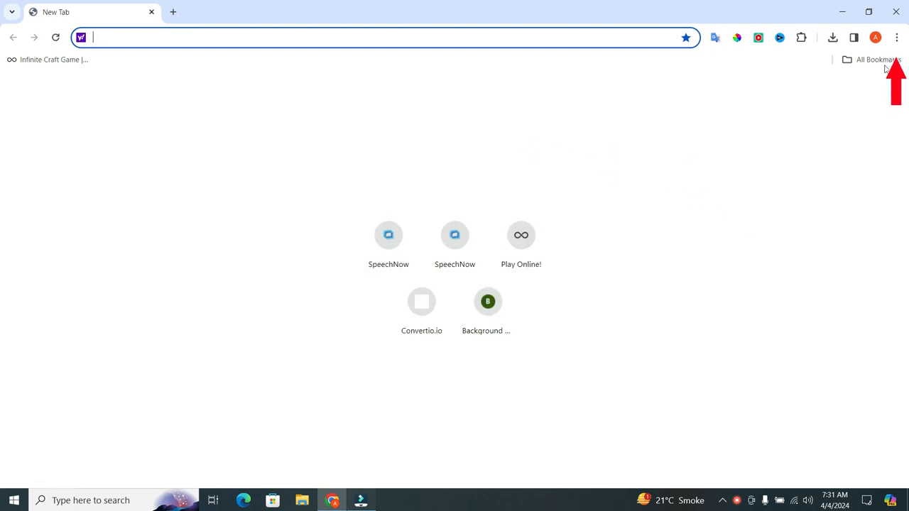
mouse_move(897, 37)
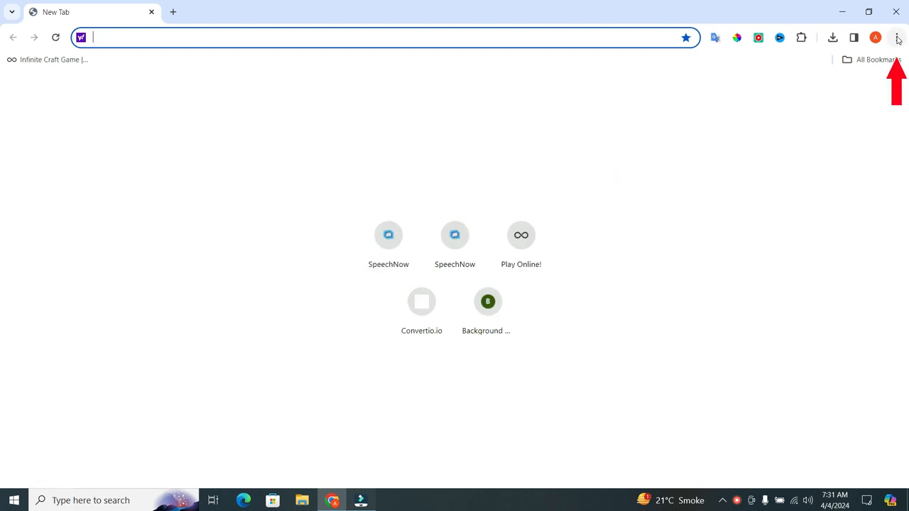
click(898, 38)
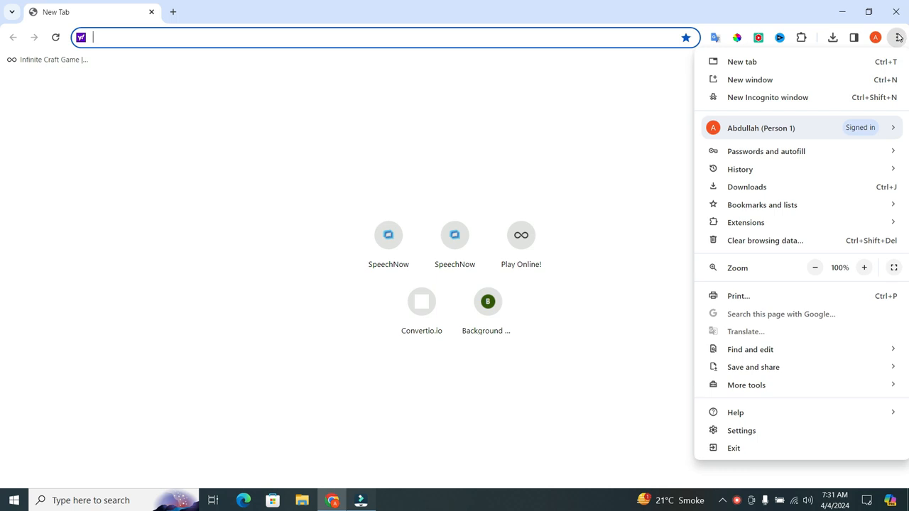
mouse_move(792, 111)
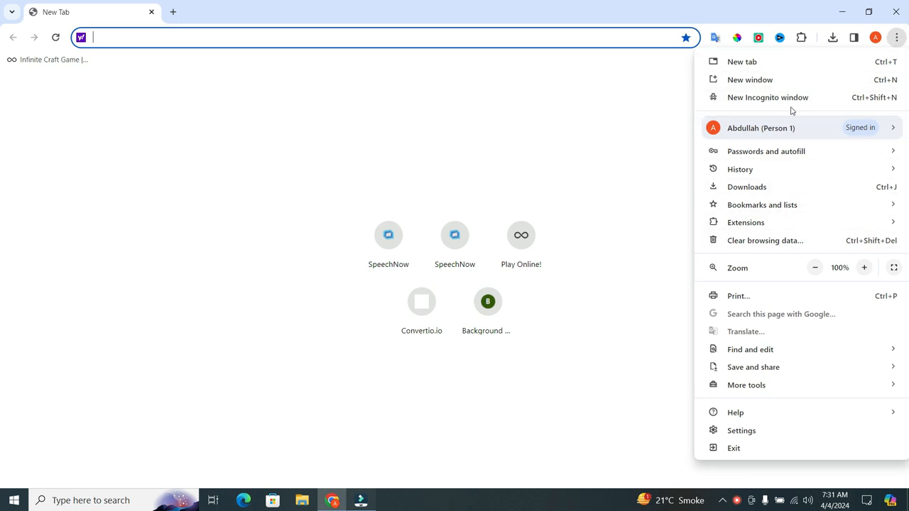
click(761, 128)
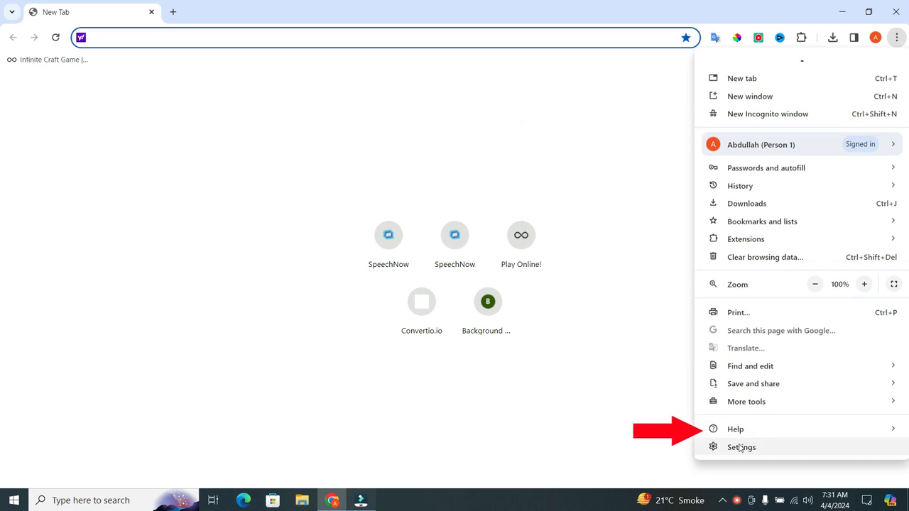
Choose Settings from the browser menu to open Chrome's Settings page
click(741, 447)
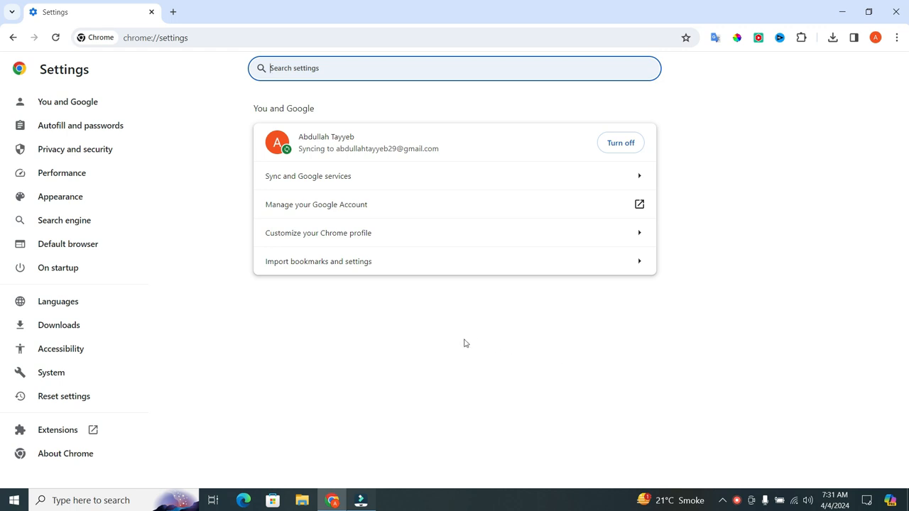
mouse_move(270, 346)
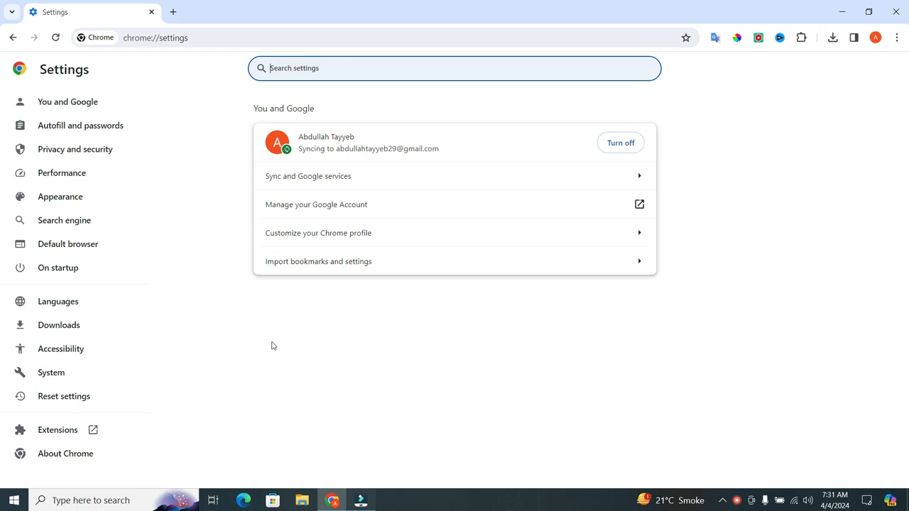
mouse_move(448, 318)
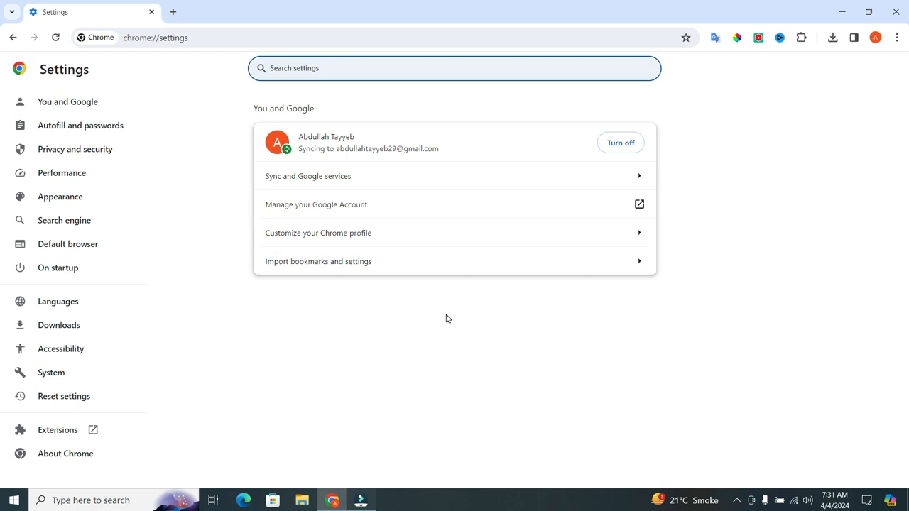
mouse_move(62, 173)
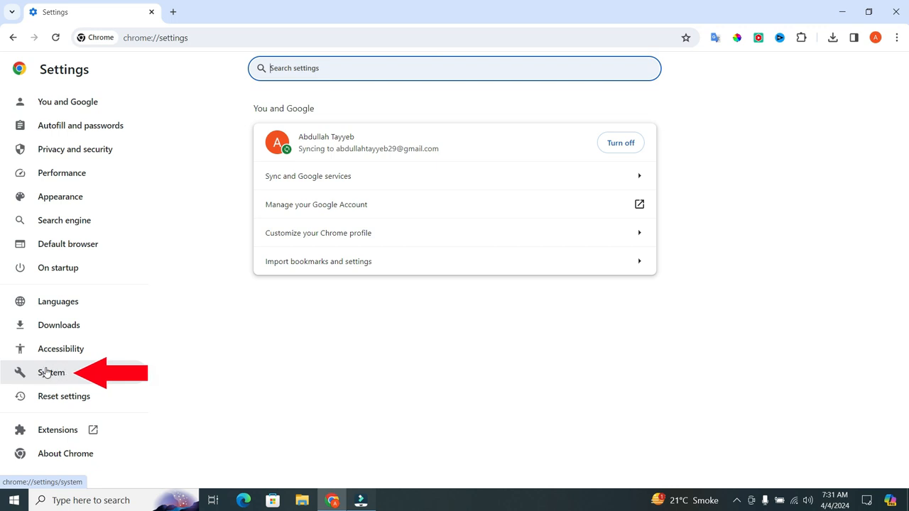
Switch off 'Continue running background apps when Google Chrome is closed' in System settings
click(52, 373)
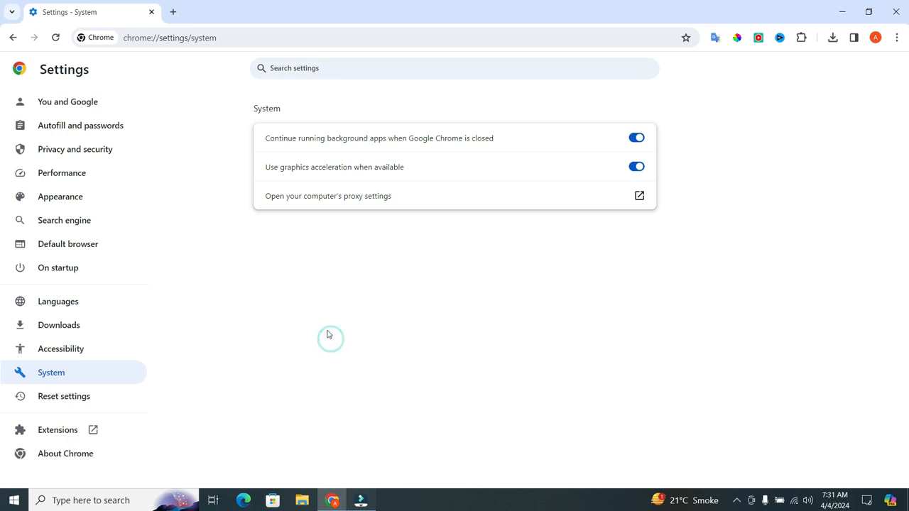
mouse_move(407, 316)
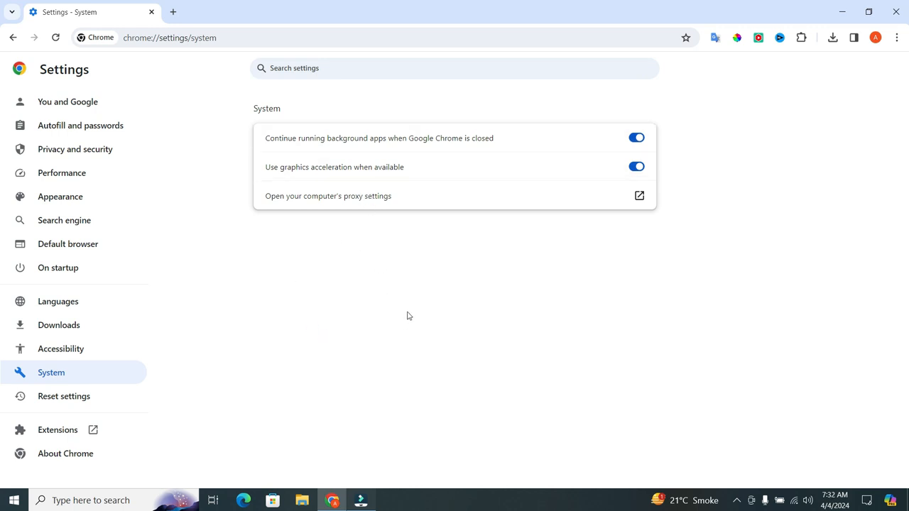
mouse_move(259, 255)
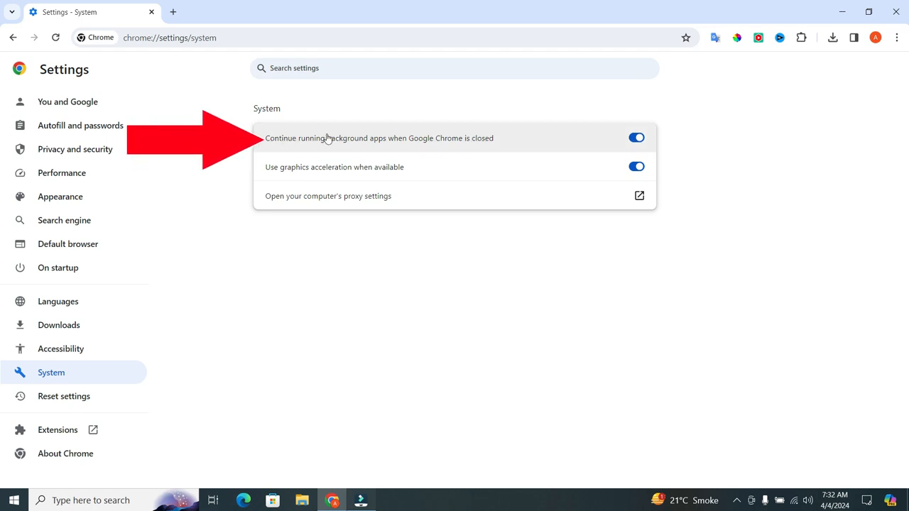
mouse_move(589, 146)
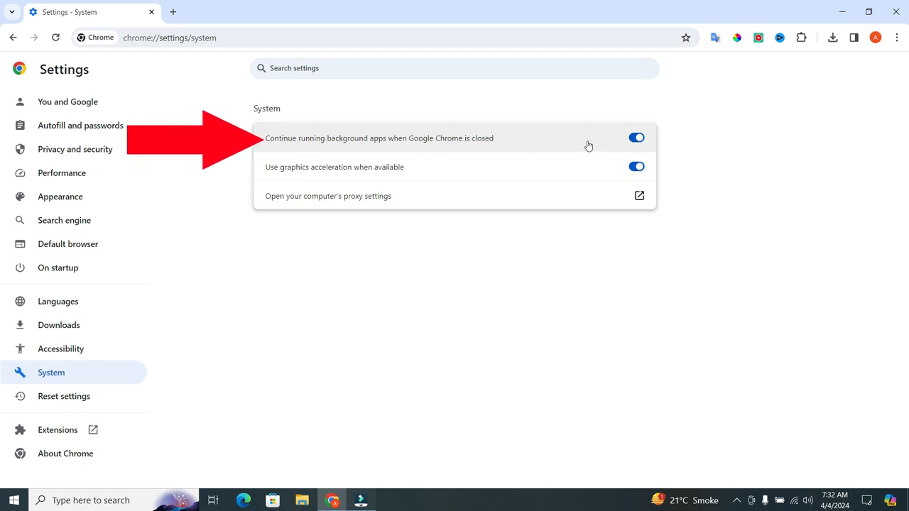
click(636, 138)
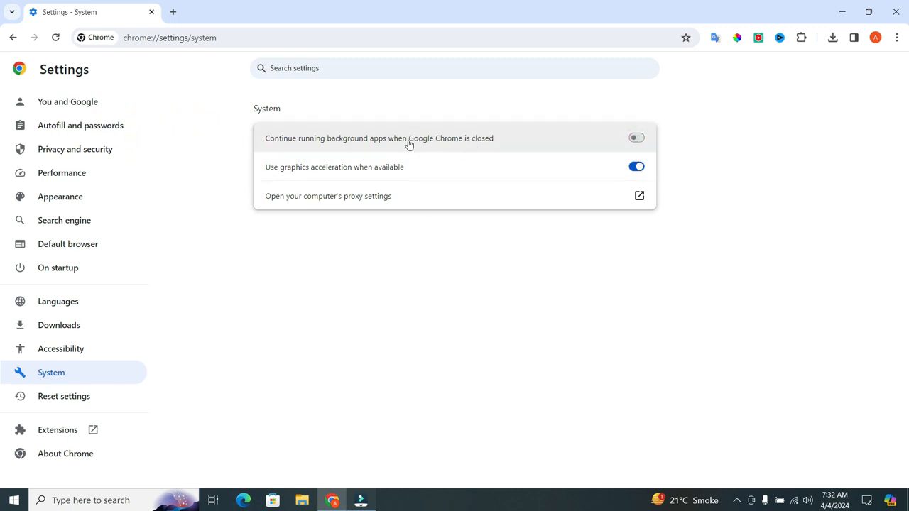
mouse_move(478, 325)
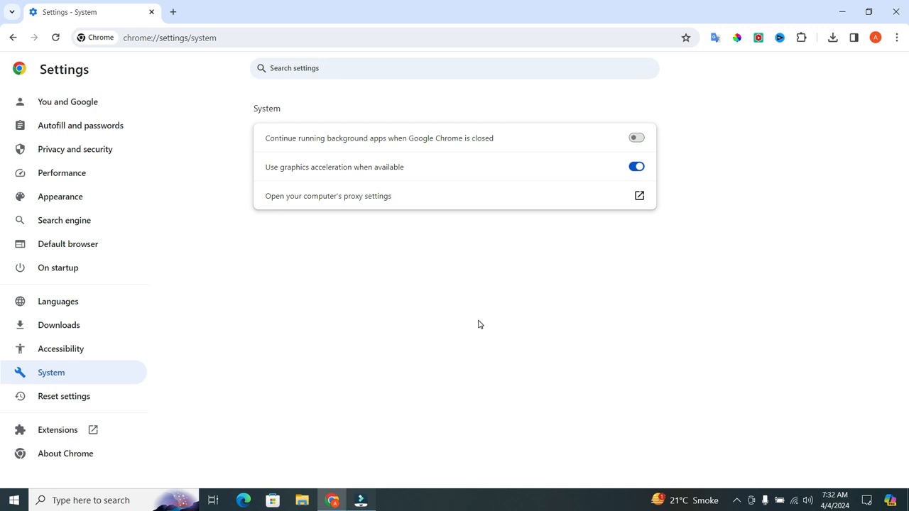
mouse_move(374, 316)
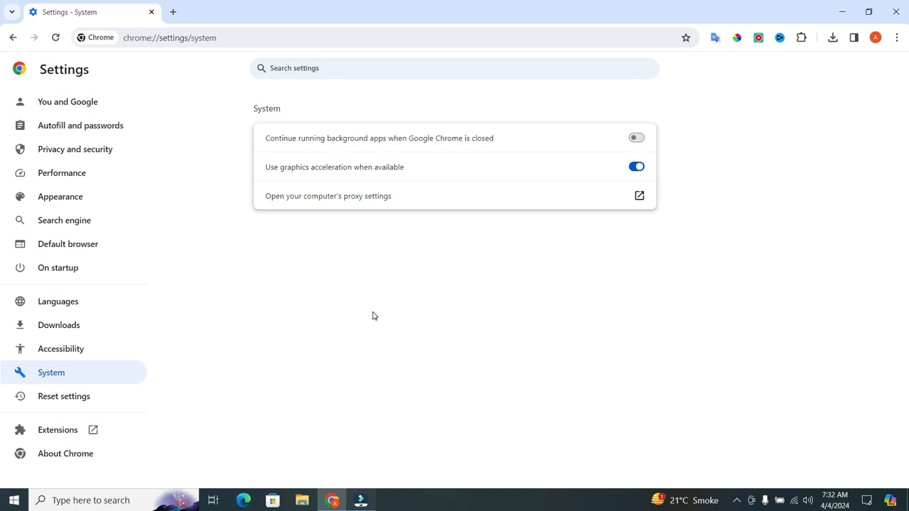
mouse_move(367, 315)
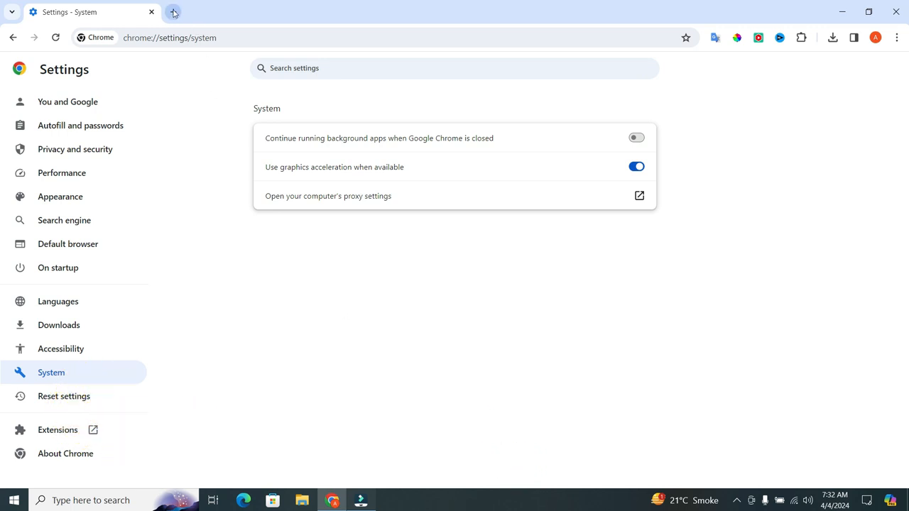
Open a new tab and expand the browser menu's More tools submenu
click(173, 12)
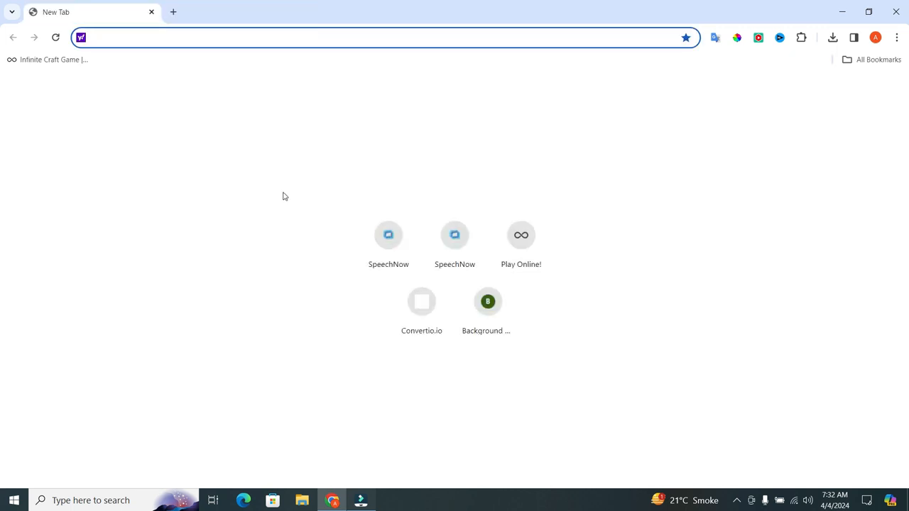
mouse_move(289, 224)
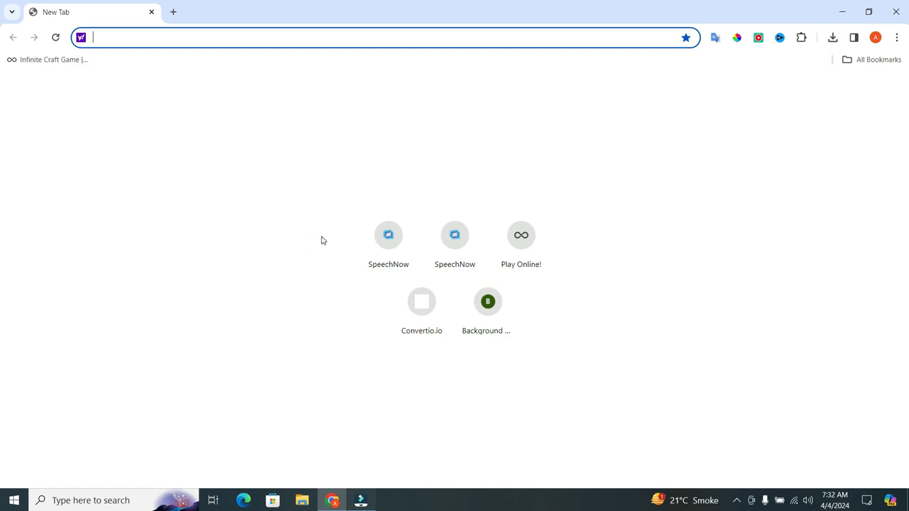
mouse_move(864, 57)
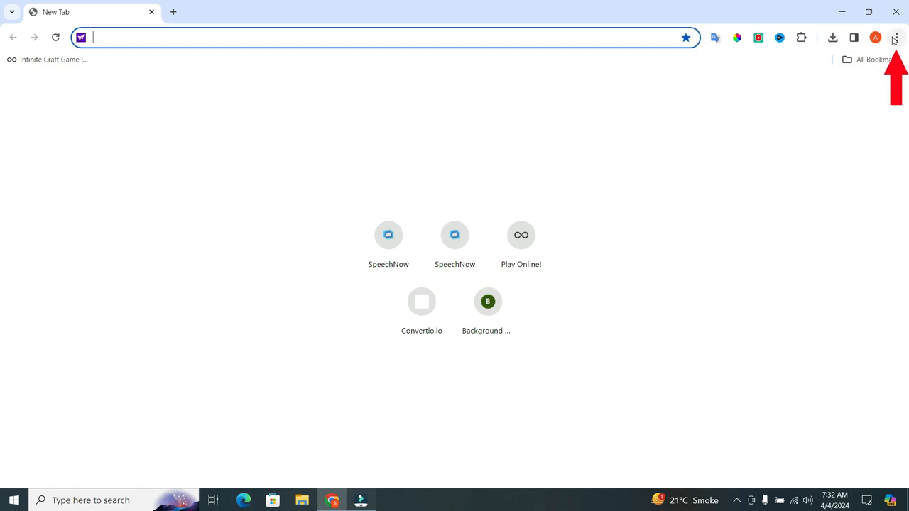
click(897, 38)
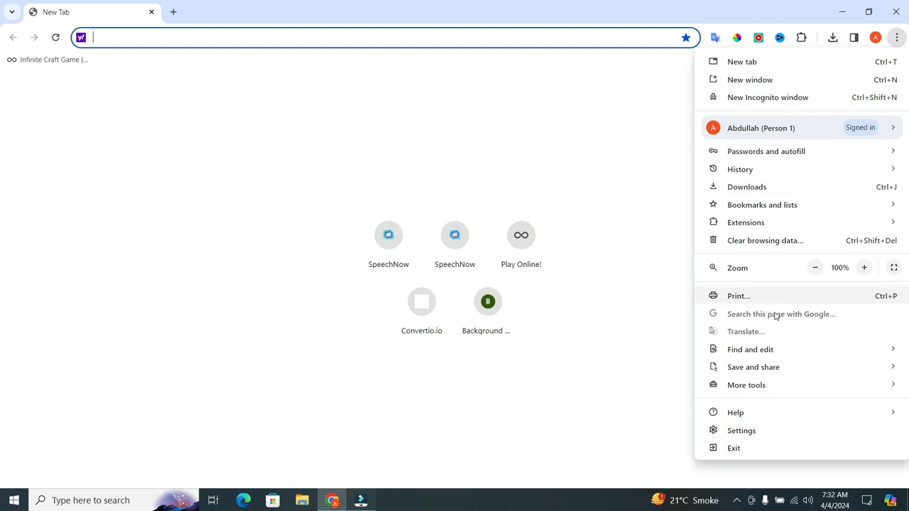
click(747, 385)
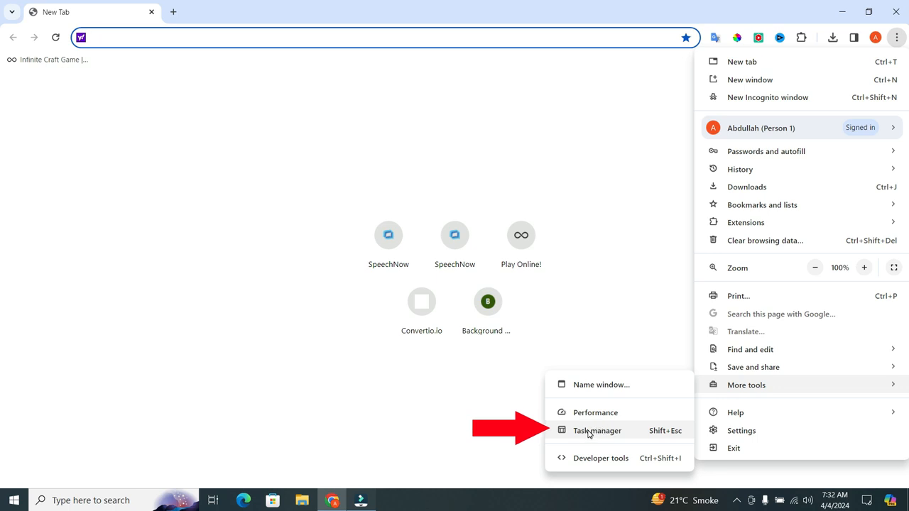
In Chrome's Task Manager, end the Utility: Network Service and GPU Process tasks
click(598, 431)
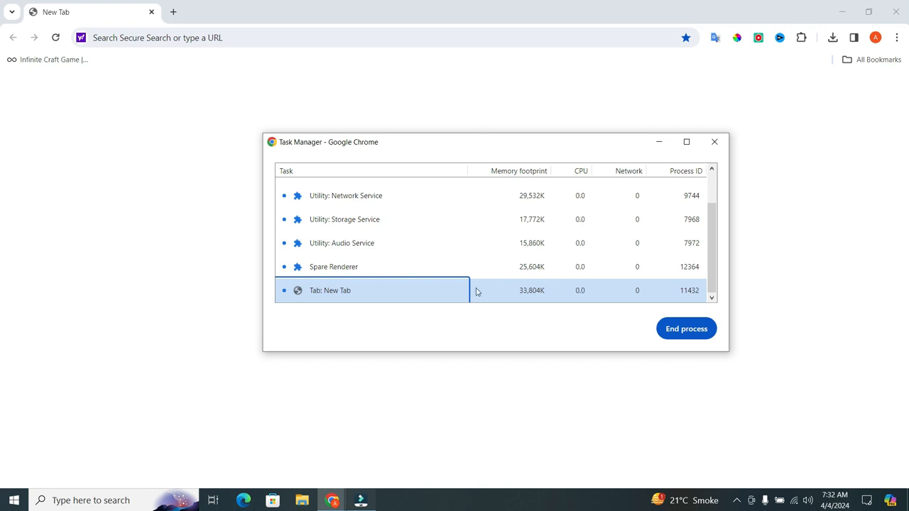
mouse_move(446, 310)
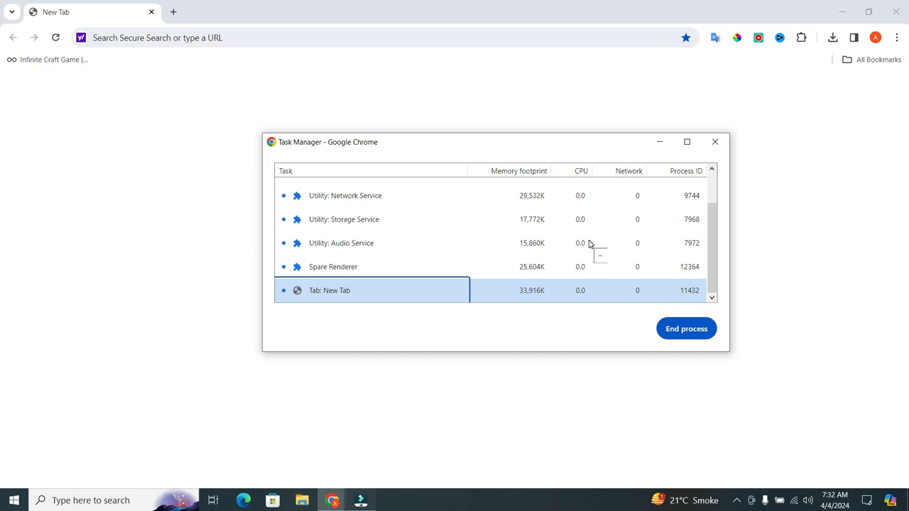
mouse_move(439, 251)
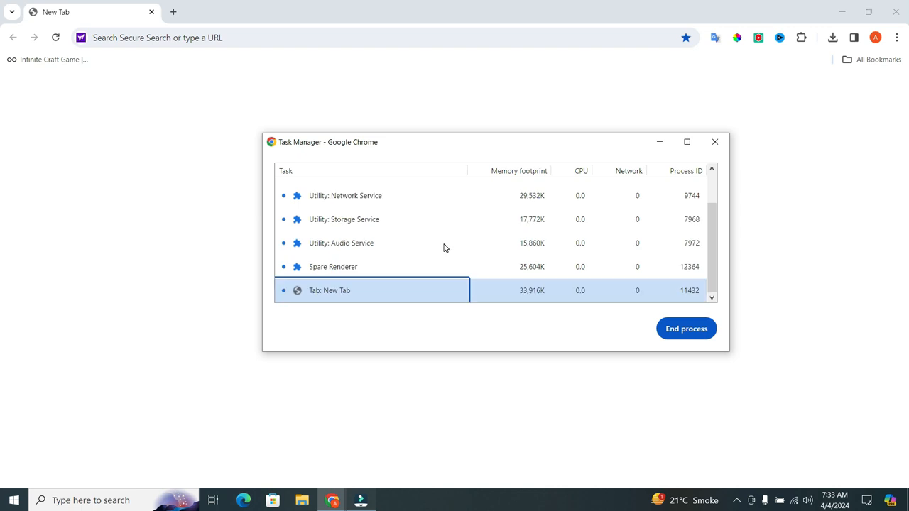
scroll(up, 3)
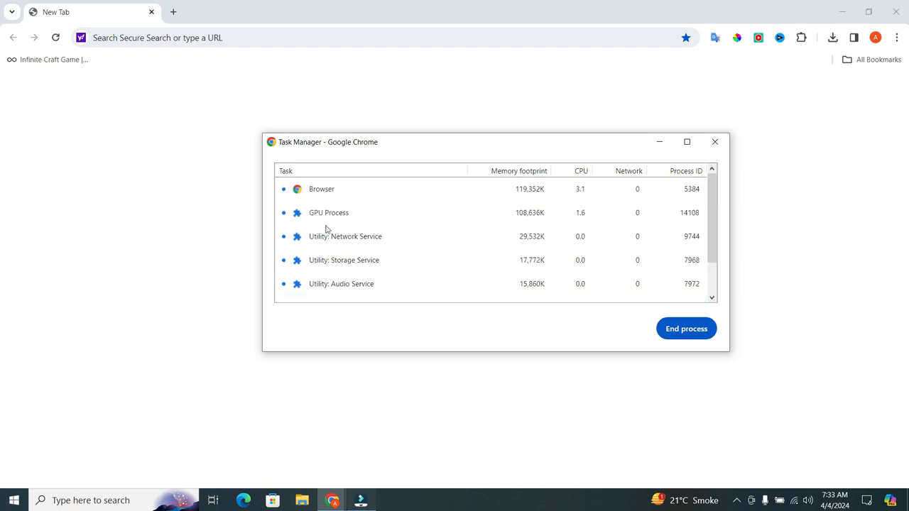
click(345, 236)
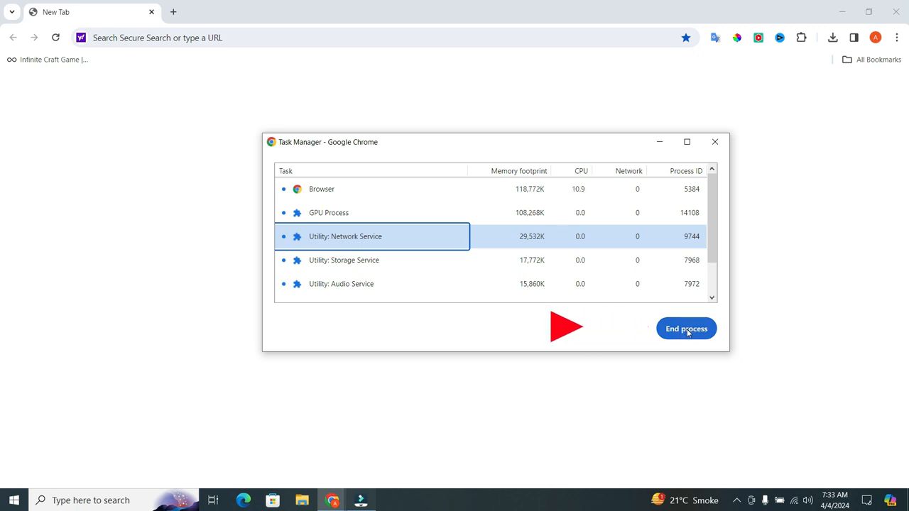
click(686, 328)
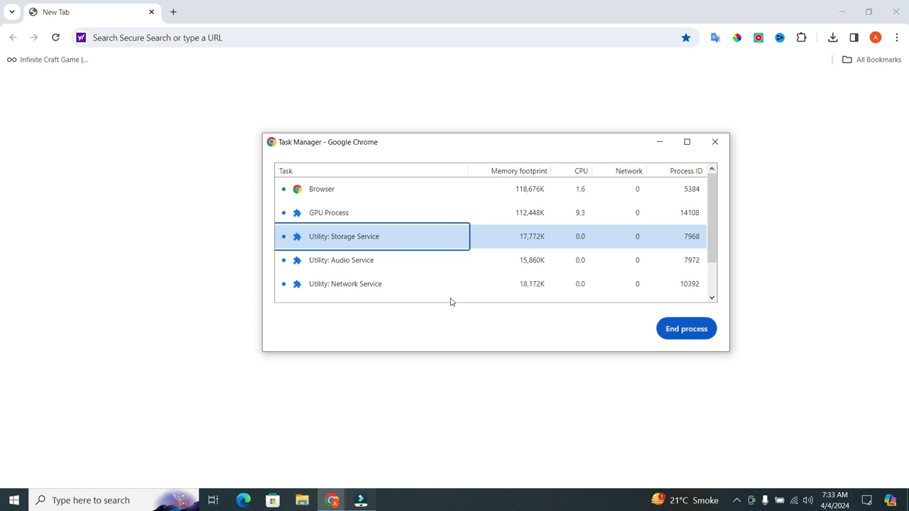
mouse_move(459, 286)
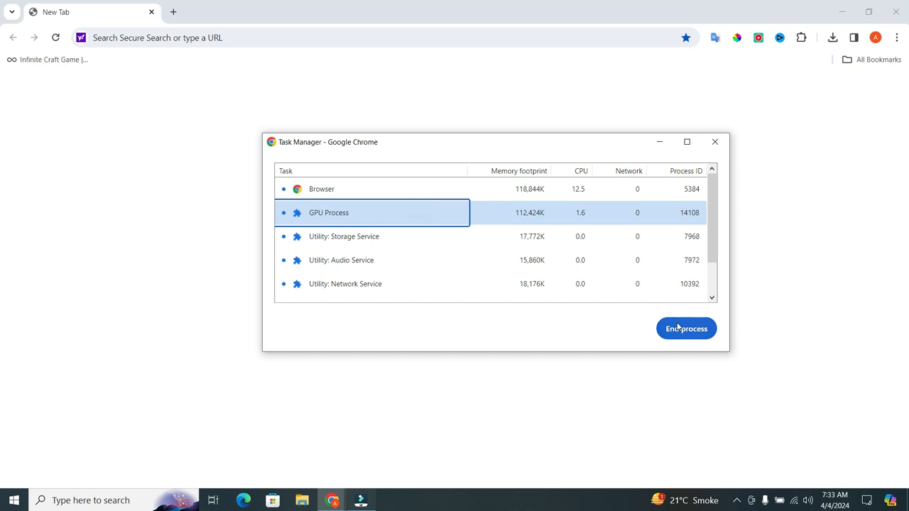
click(372, 283)
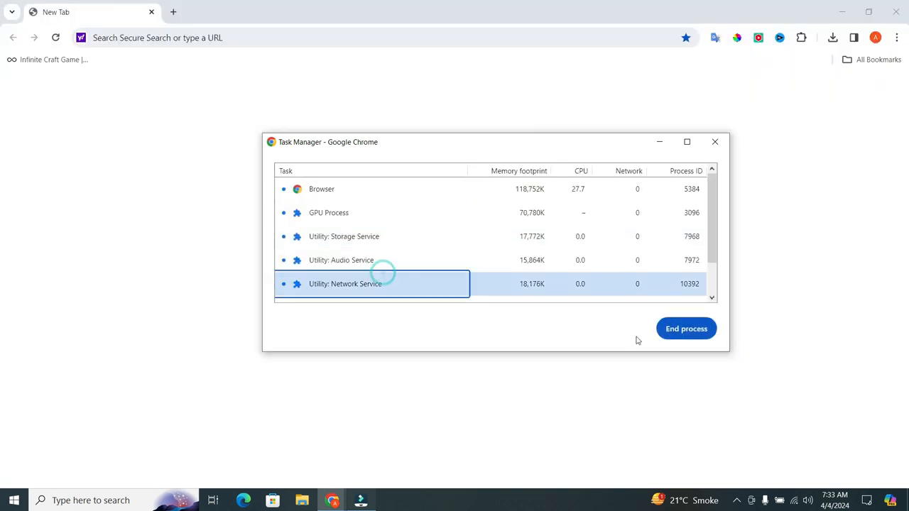
click(686, 328)
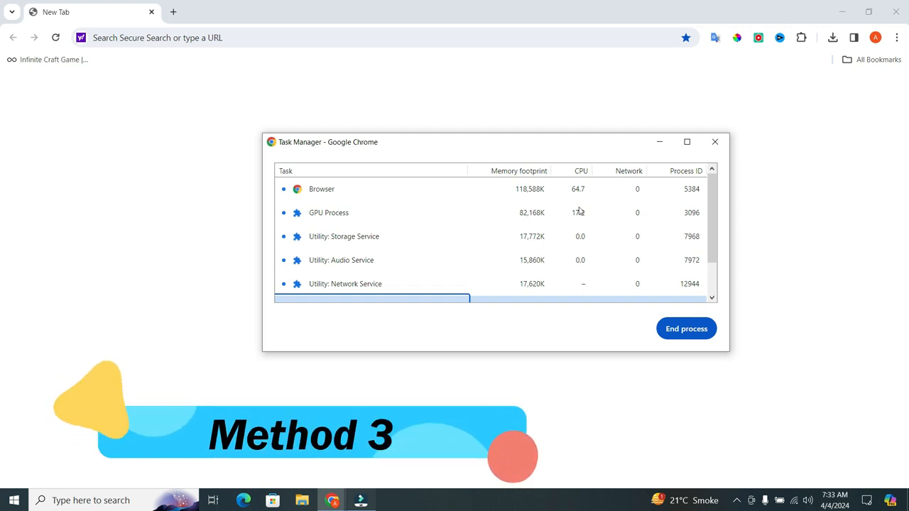
Close the Task Manager and Chrome window to reveal the Windows desktop
click(714, 142)
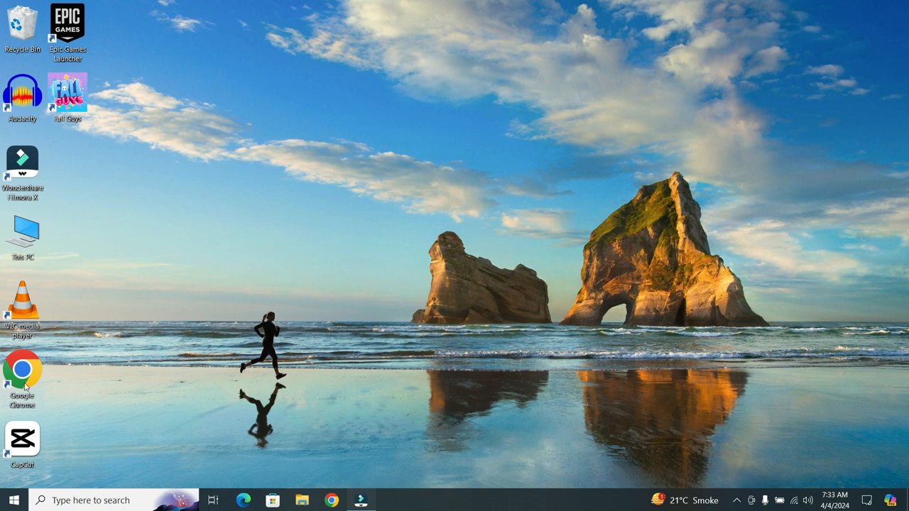
Bring up the Google Chrome desktop shortcut's context menu
right_click(22, 369)
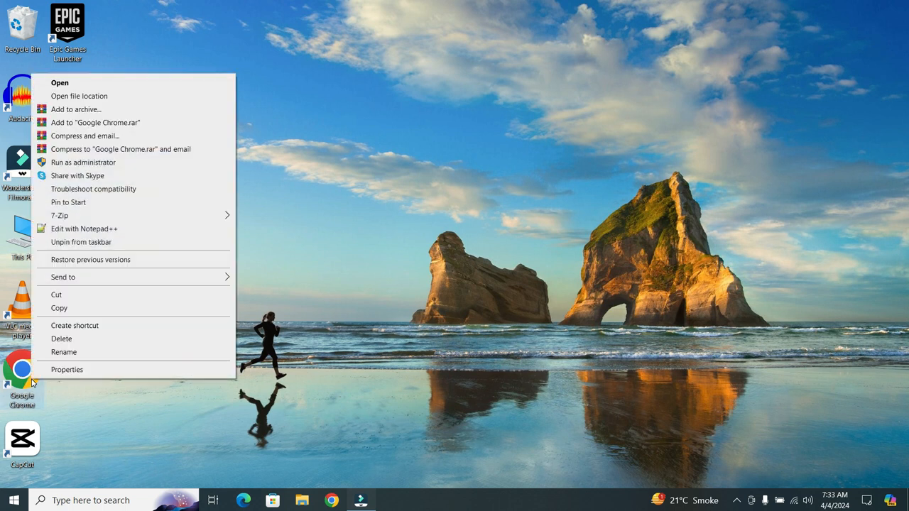
mouse_move(114, 199)
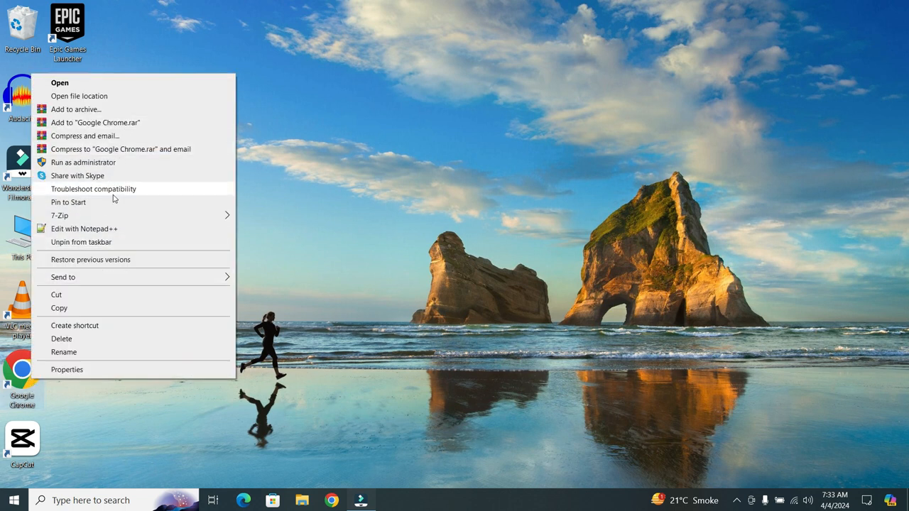
mouse_move(100, 215)
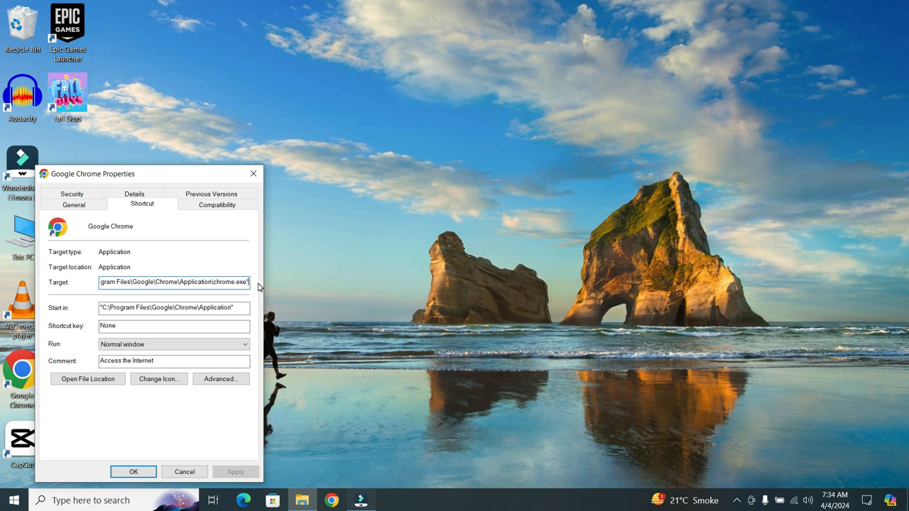
Append --process-per-site after the chrome.exe path in the shortcut's Target field
text(-process-per-site)
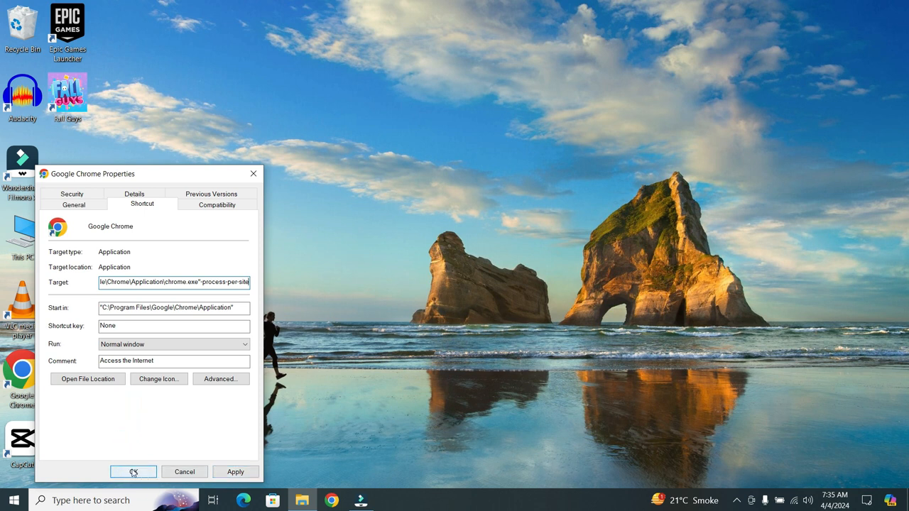
mouse_move(238, 230)
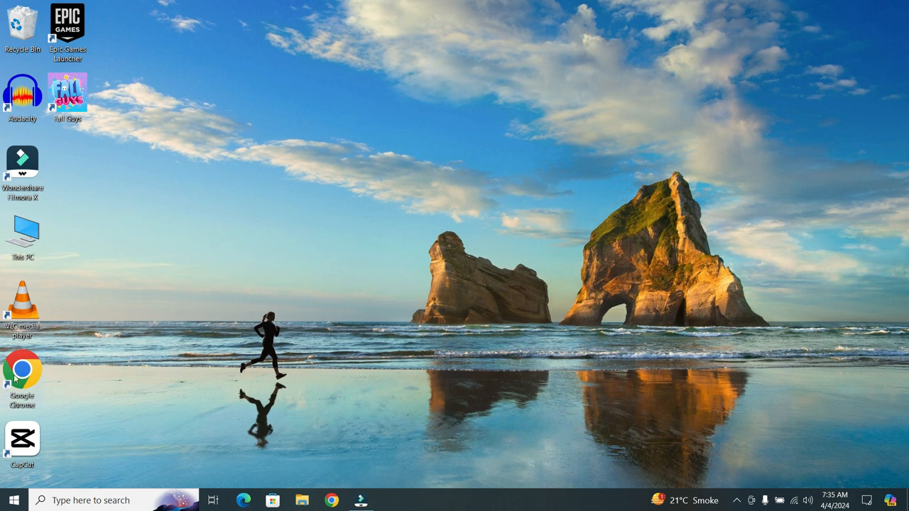
Relaunch Chrome from the desktop shortcut and open the menu's Extensions submenu
double_click(22, 370)
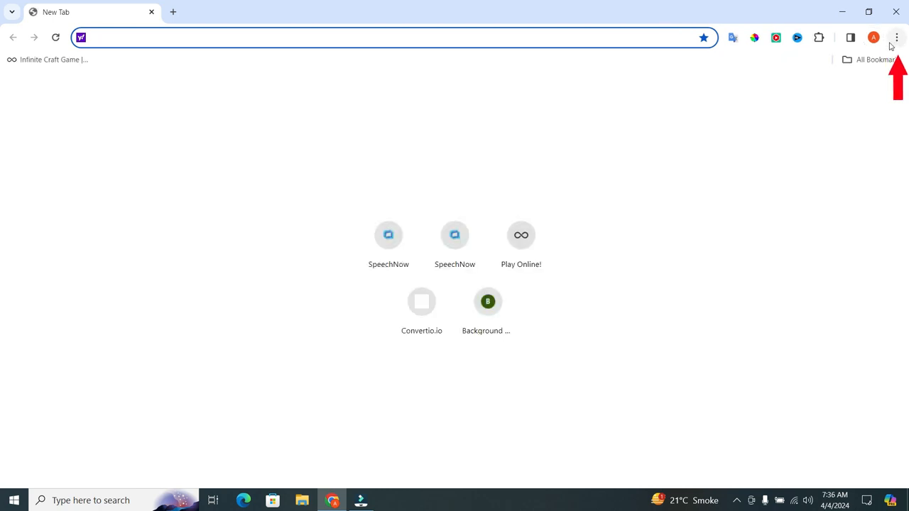
click(897, 37)
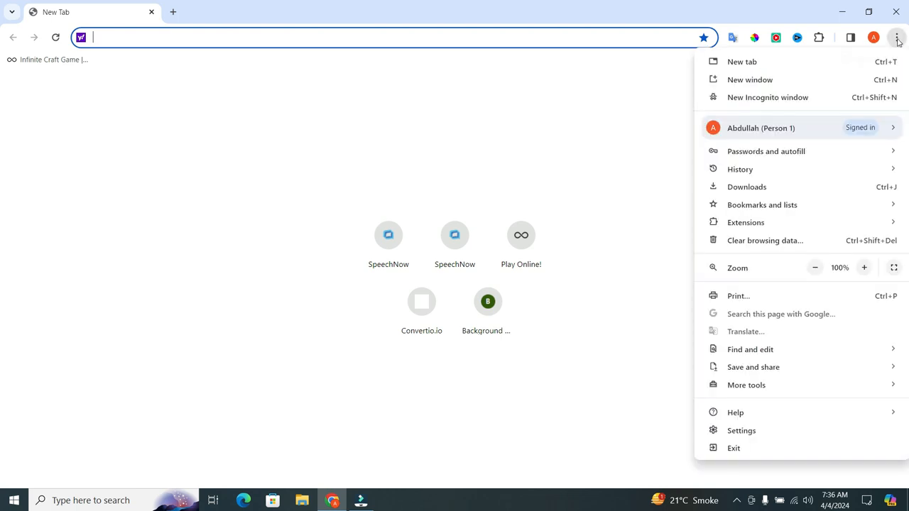
mouse_move(805, 215)
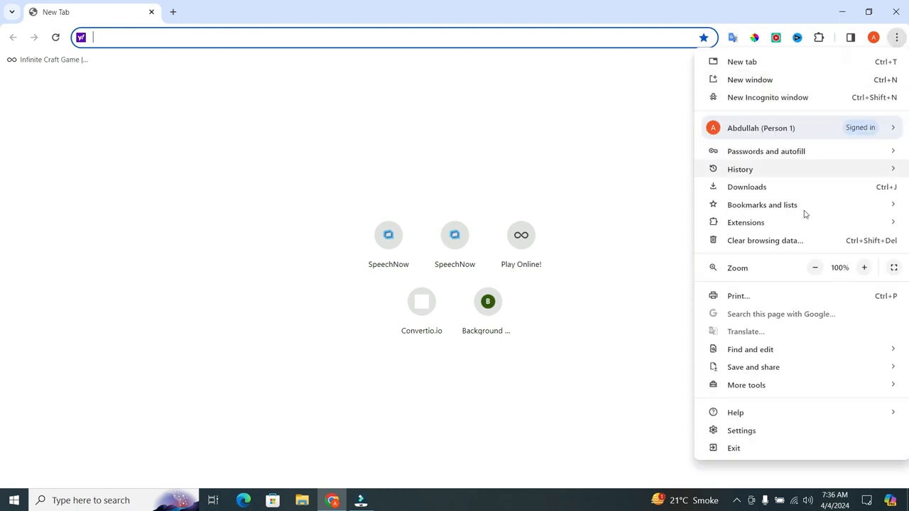
mouse_move(765, 240)
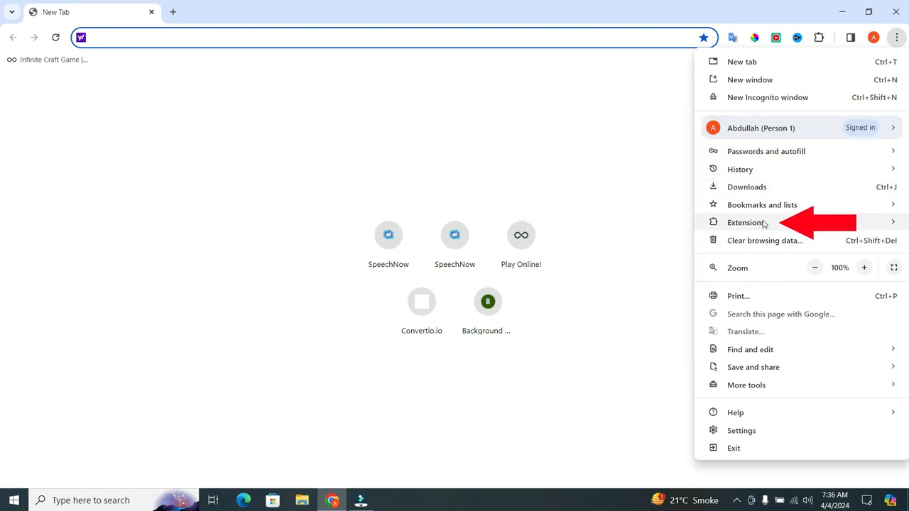
click(746, 222)
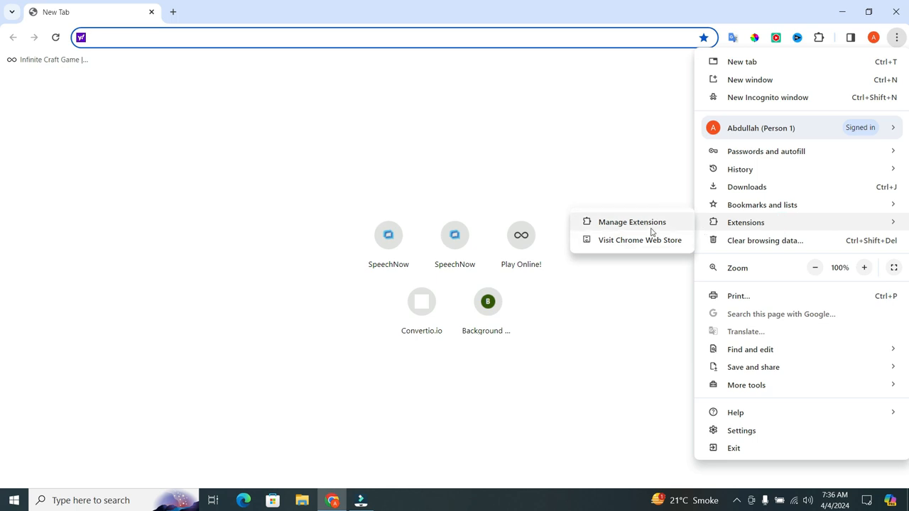
mouse_move(627, 235)
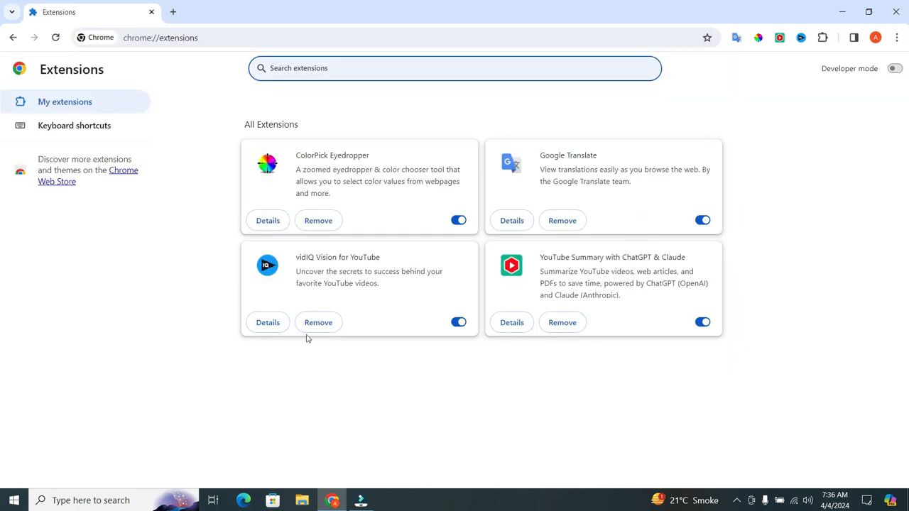
mouse_move(429, 360)
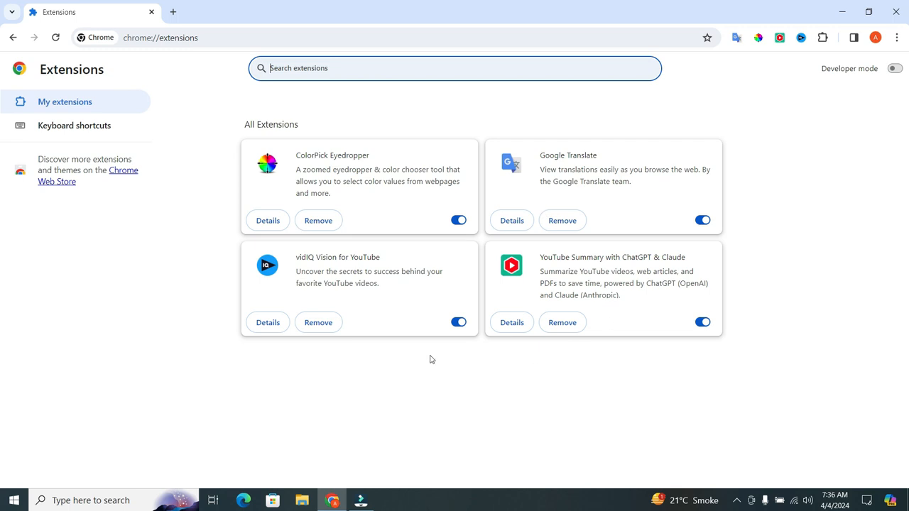
mouse_move(361, 367)
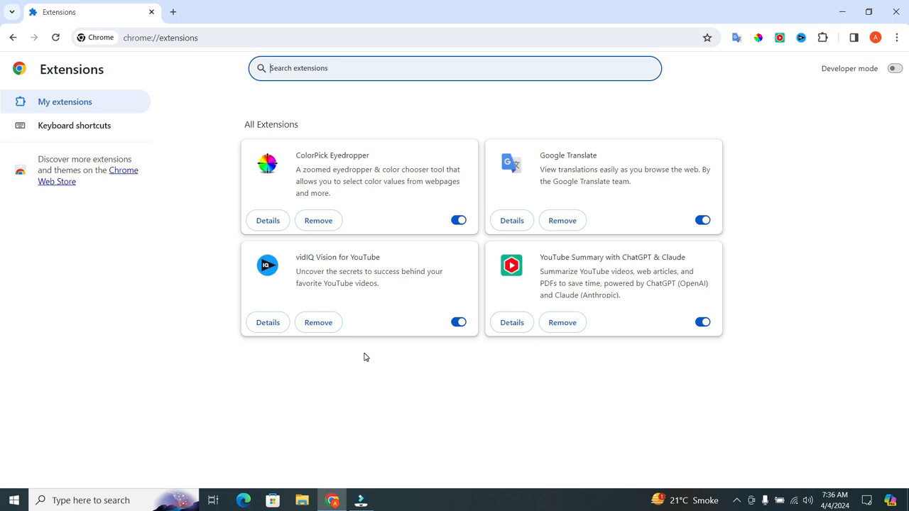
mouse_move(584, 184)
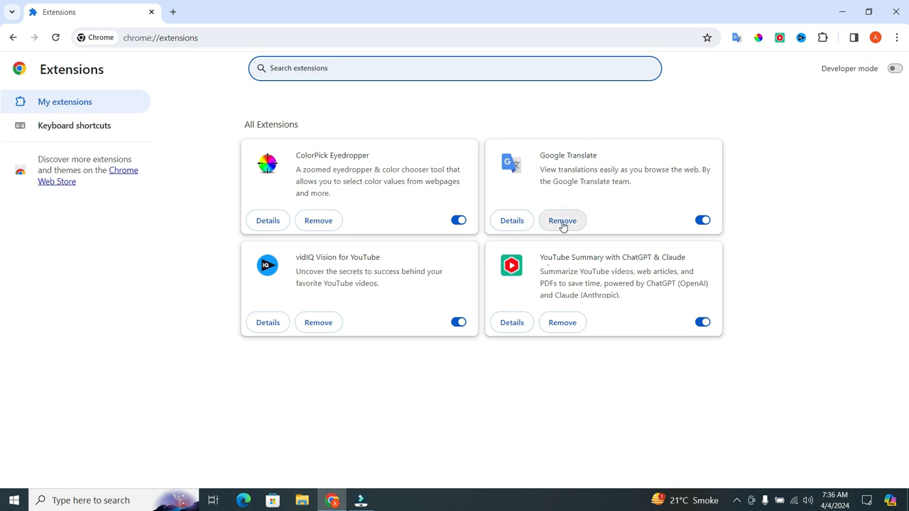
Remove the Google Translate extension and confirm the removal
click(561, 220)
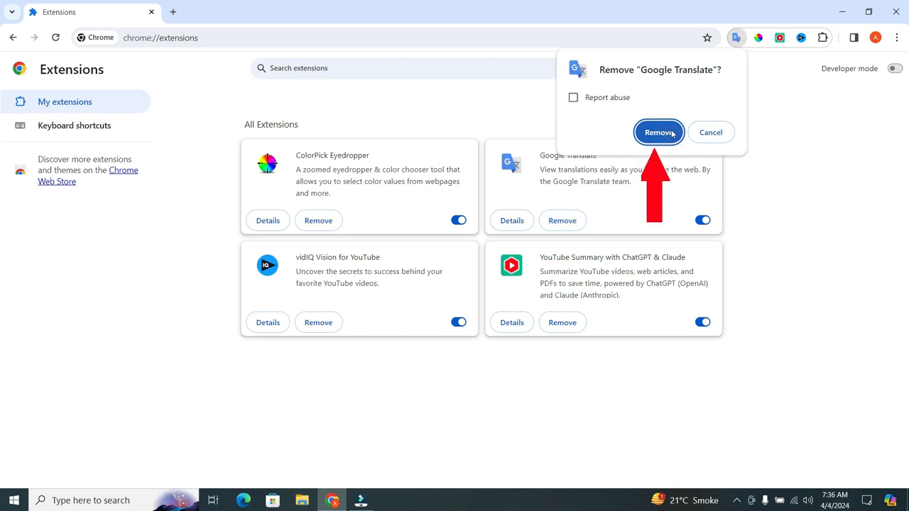
click(659, 132)
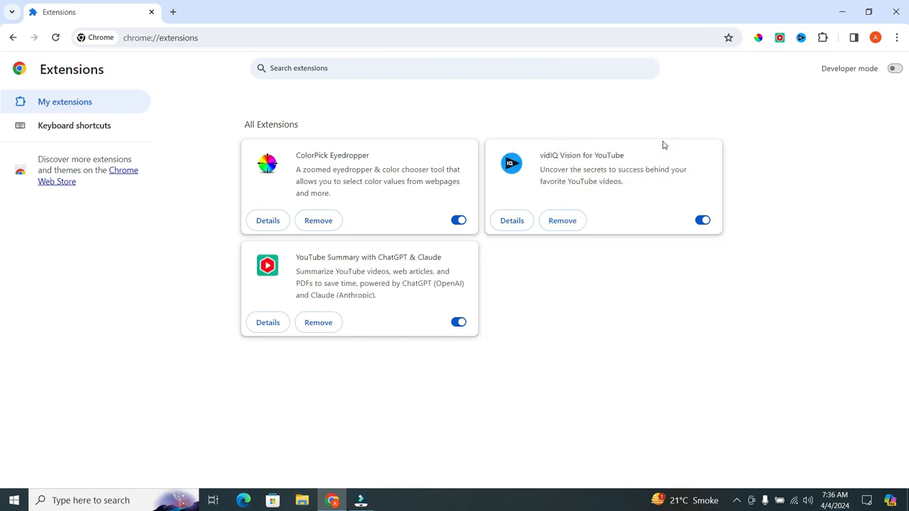
mouse_move(549, 251)
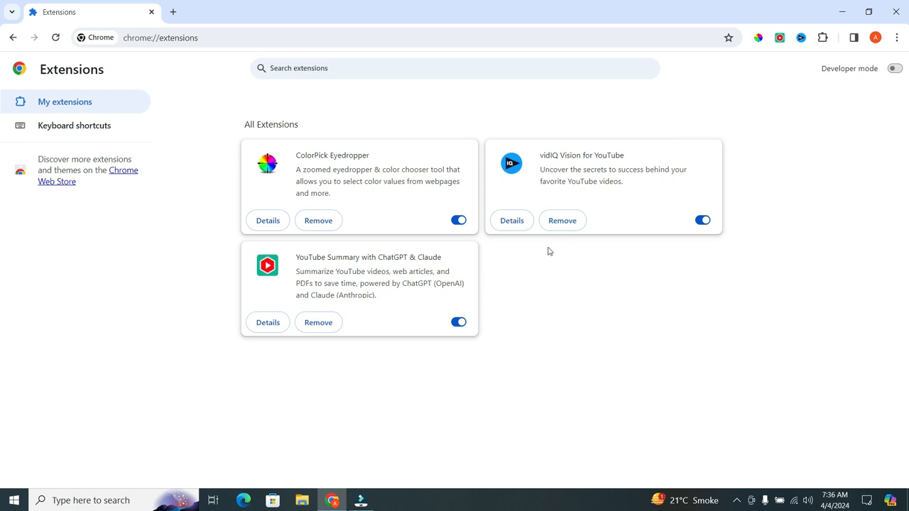
mouse_move(549, 208)
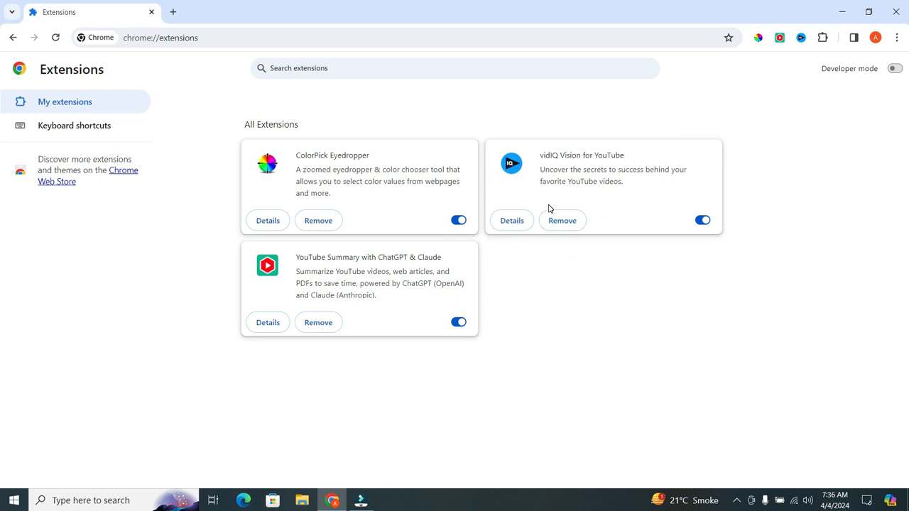
mouse_move(485, 207)
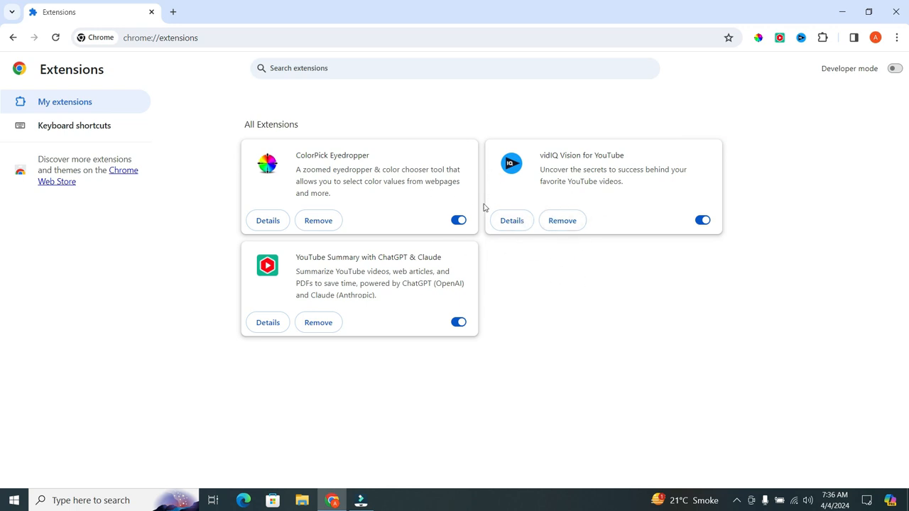
mouse_move(511, 198)
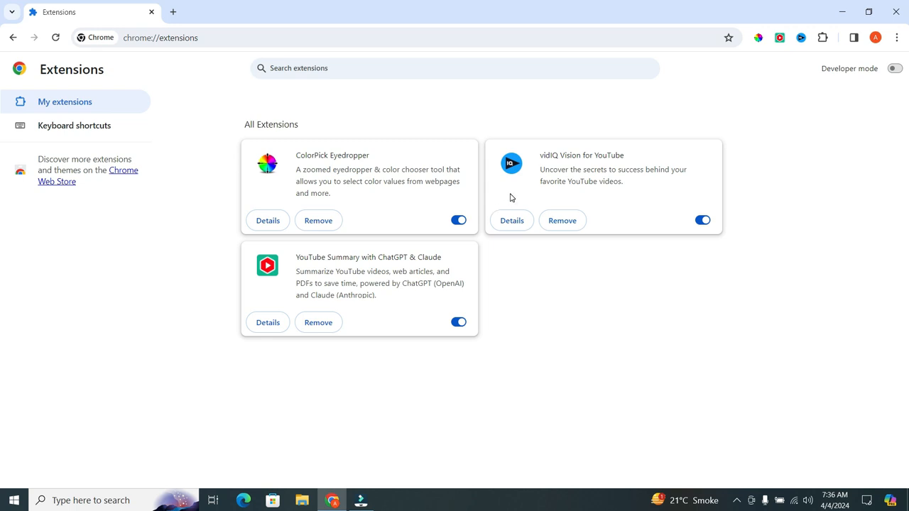
mouse_move(446, 147)
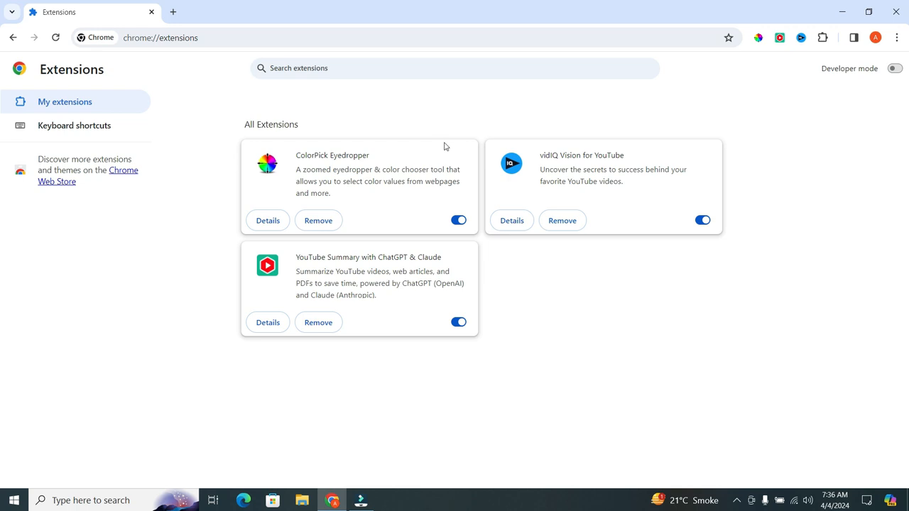